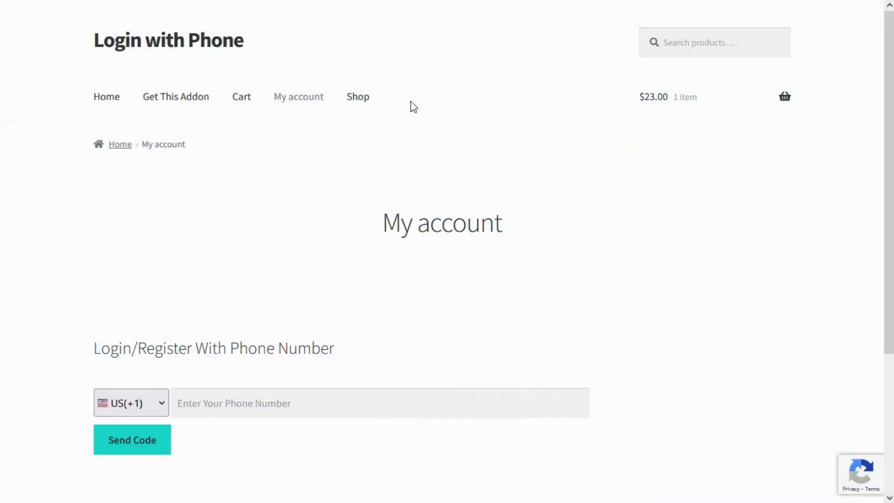
# Step: On My account, select PK(+92), enter the phone number and send a login code
pyautogui.scroll(-3)
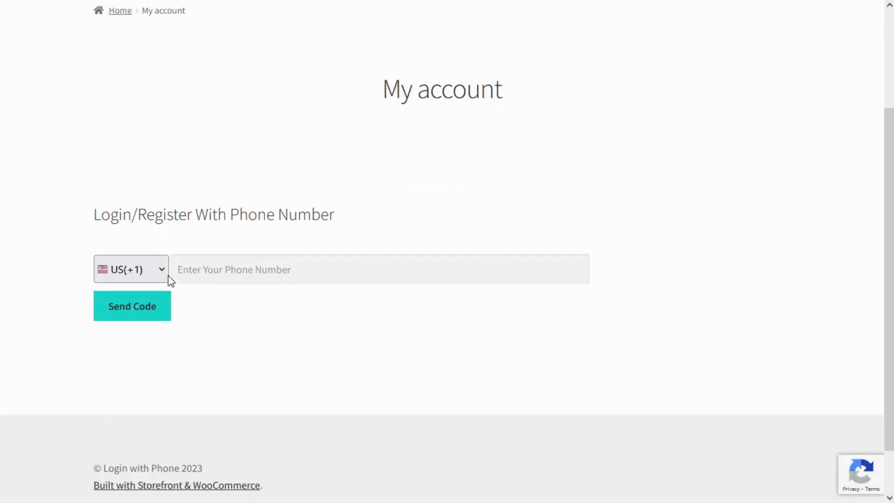
pyautogui.click(130, 269)
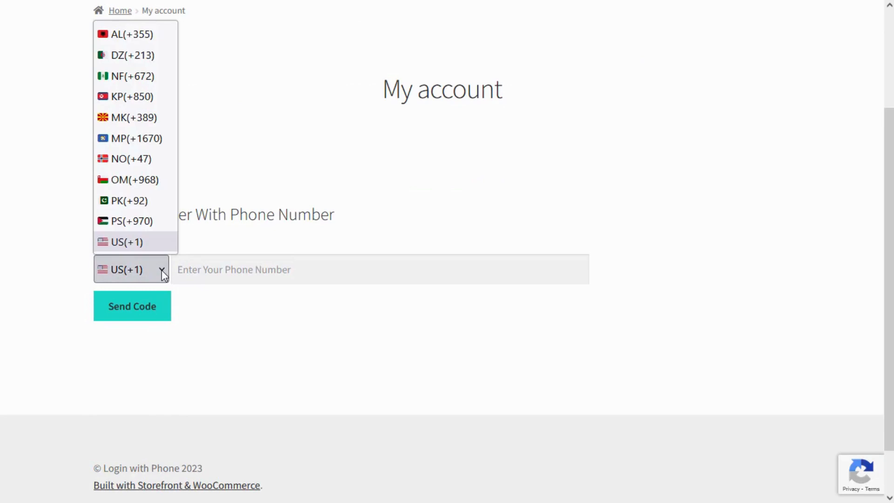
pyautogui.click(129, 200)
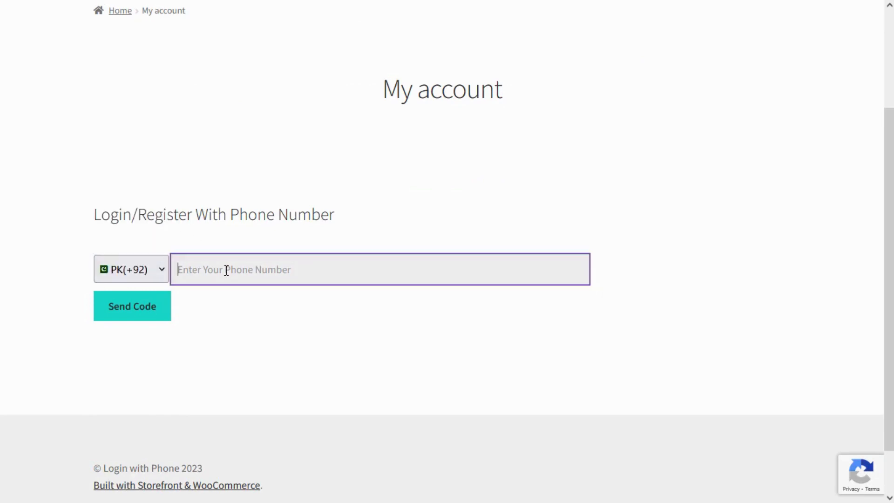
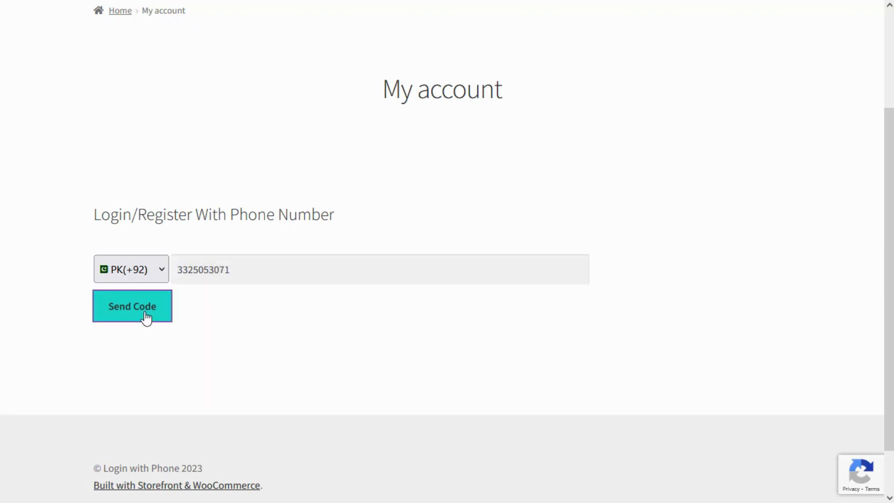
pyautogui.click(131, 306)
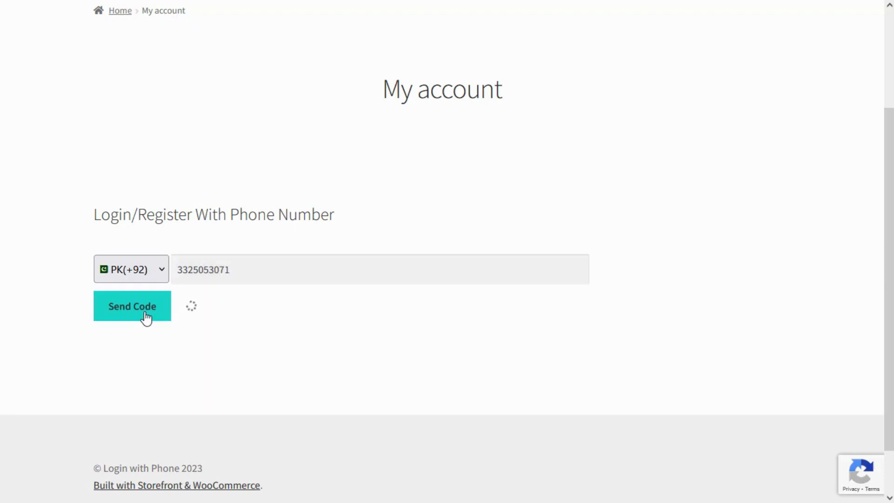
pyautogui.click(131, 307)
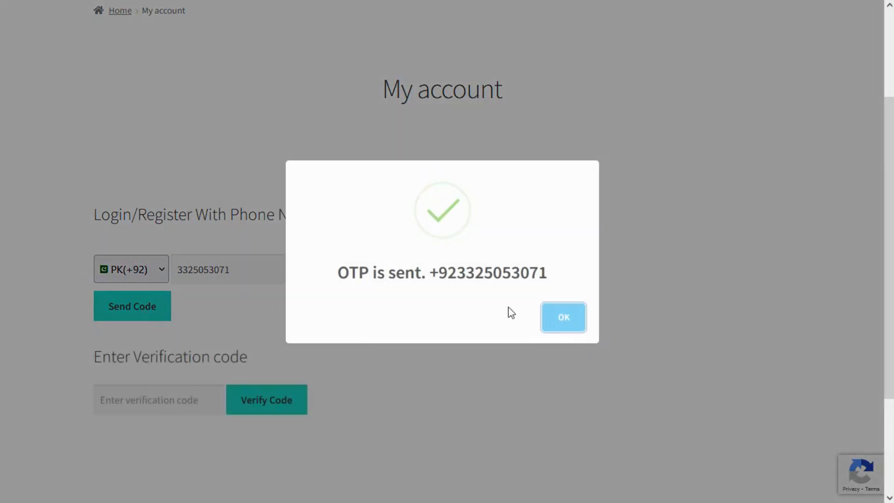
pyautogui.click(563, 317)
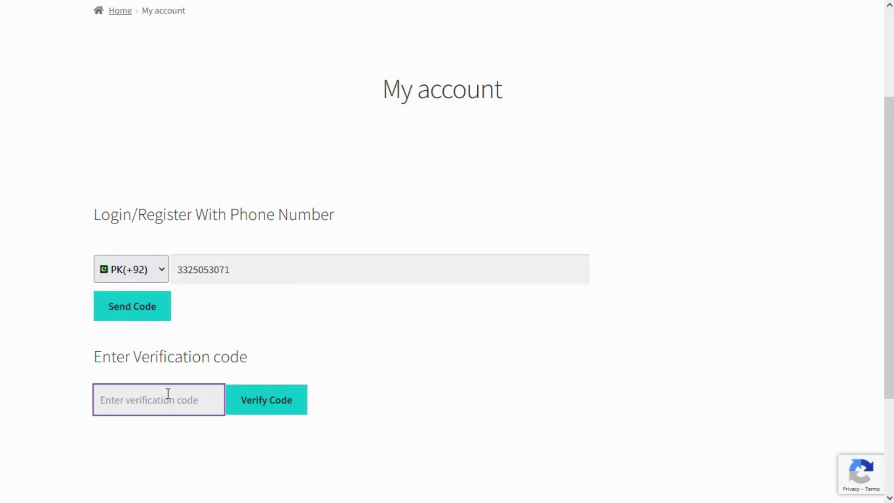
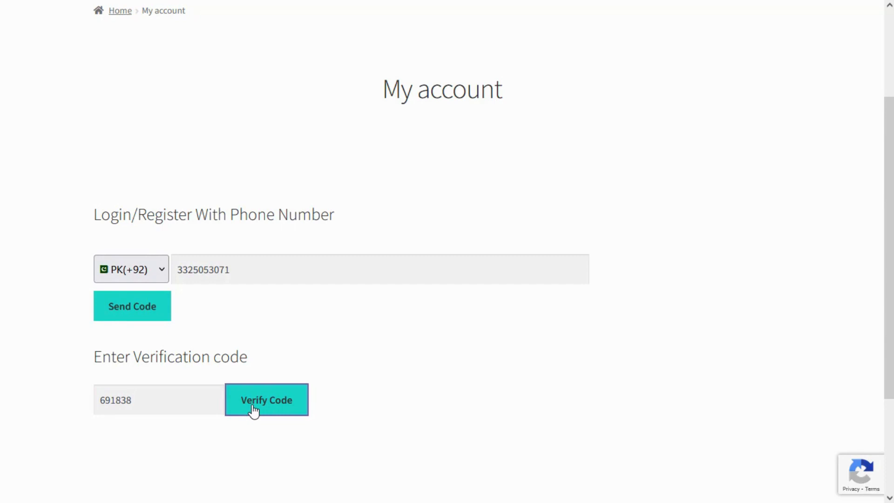
pyautogui.click(267, 399)
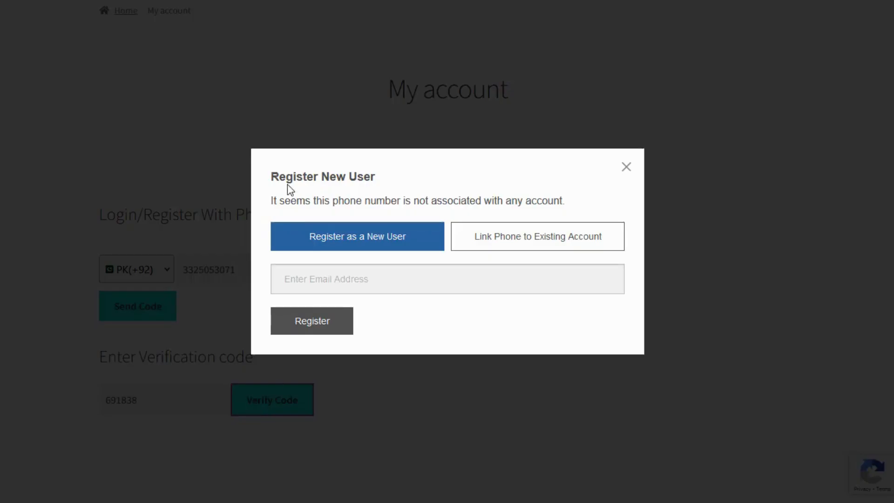
pyautogui.moveTo(465, 214)
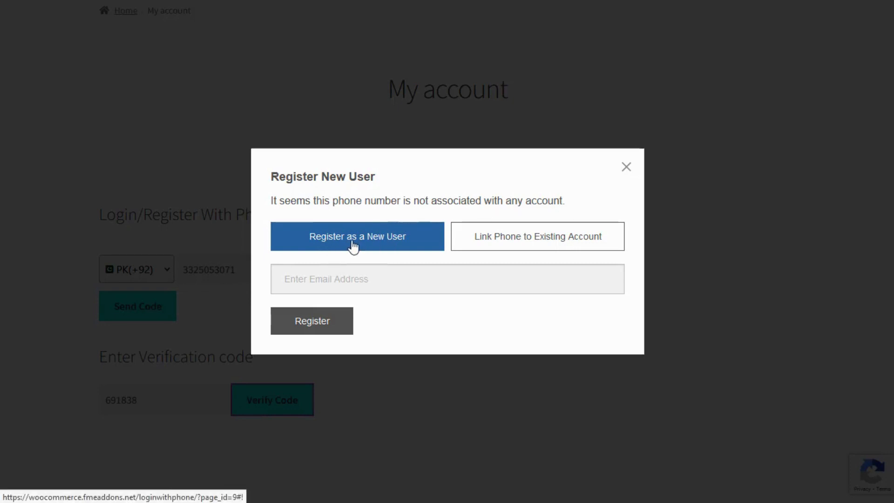
pyautogui.moveTo(357, 246)
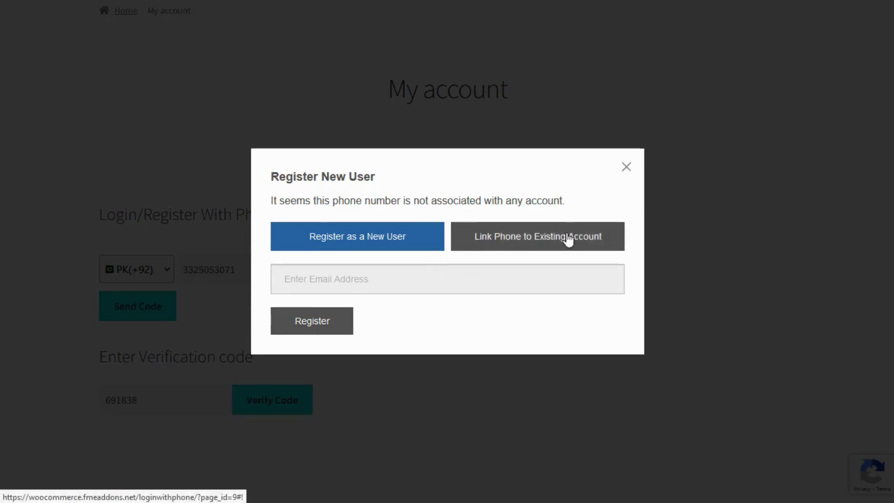
# Step: Choose Link Phone to Existing Account, then close the registration popup
pyautogui.click(536, 236)
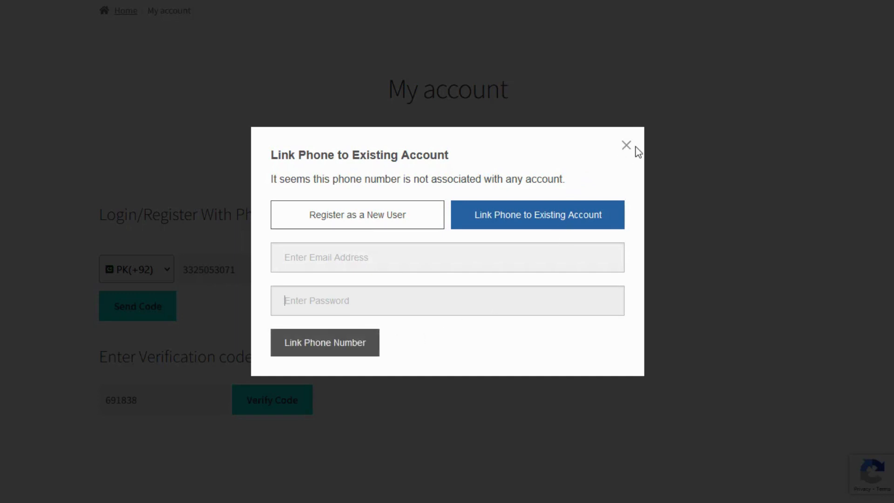
pyautogui.click(626, 145)
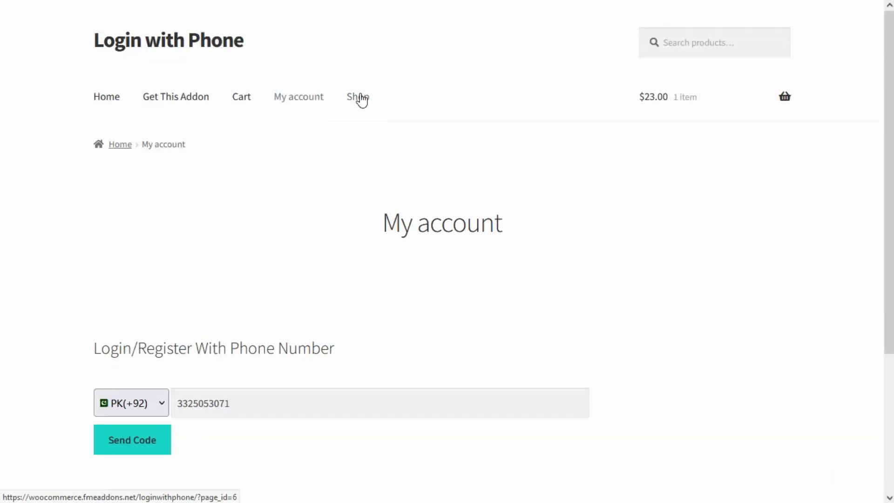
# Step: Add a G Shirt from the Shop and view the cart totals of $46.00
pyautogui.click(358, 96)
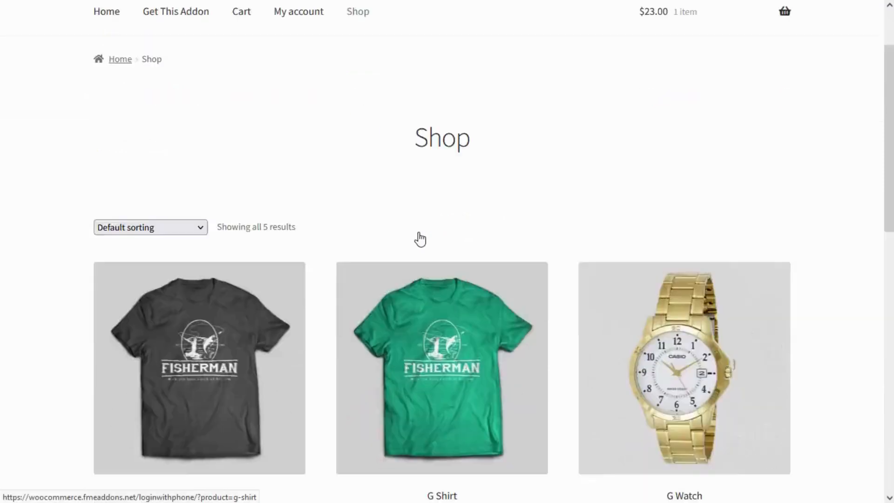
pyautogui.scroll(-3)
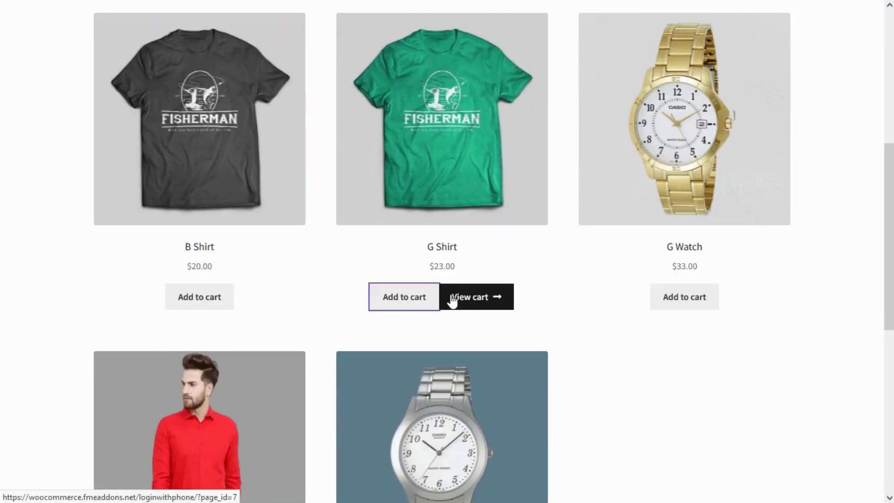
pyautogui.click(470, 296)
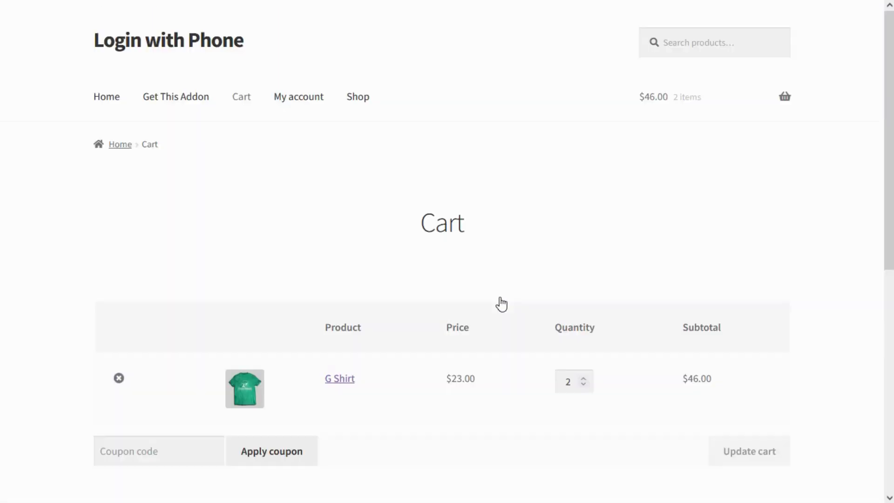
pyautogui.scroll(-3)
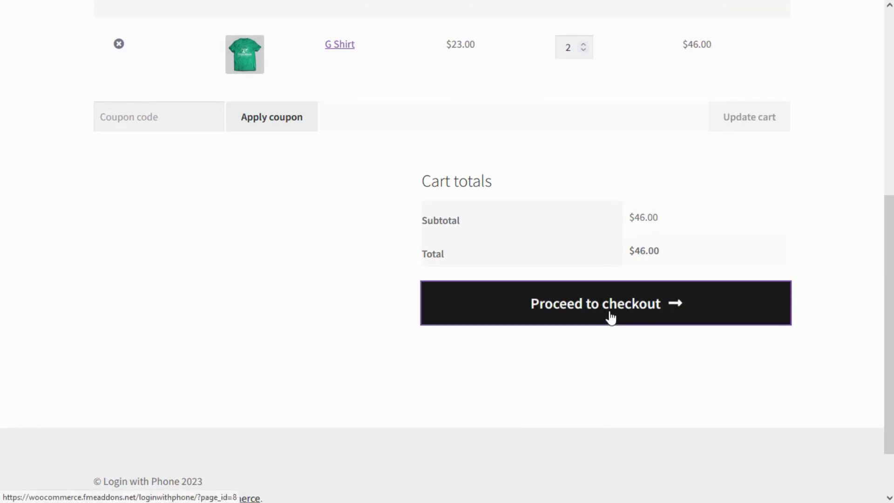
# Step: At checkout, select PK(+92), enter the phone number and send a verification code
pyautogui.click(605, 303)
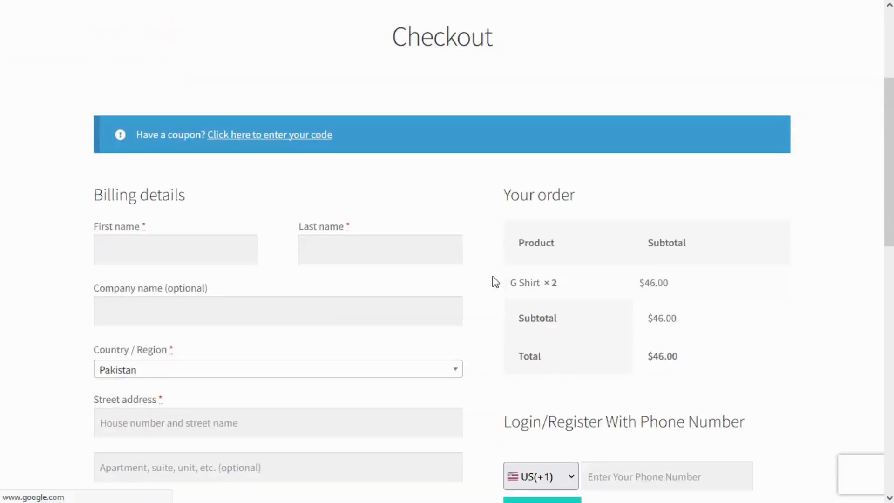
pyautogui.scroll(-3)
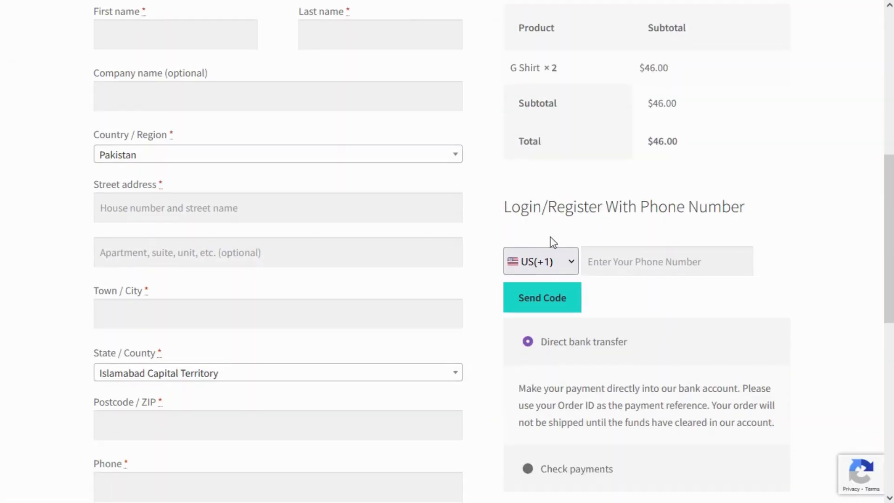
pyautogui.click(539, 262)
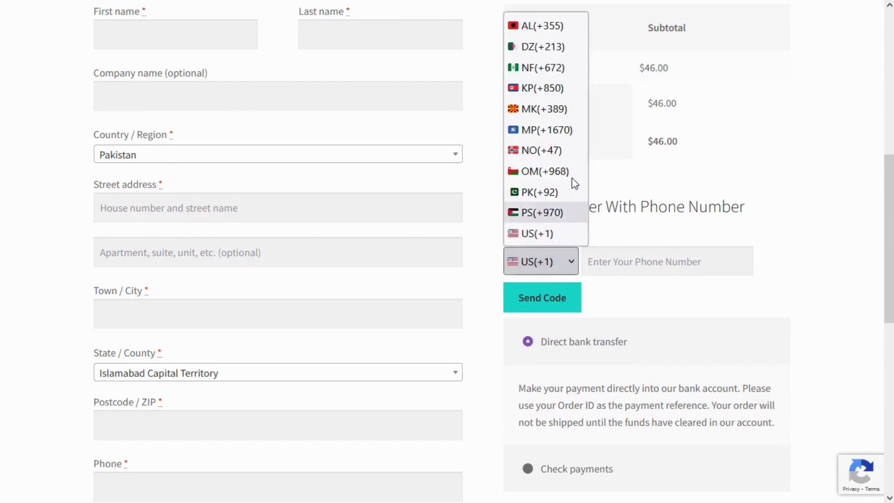
pyautogui.click(535, 191)
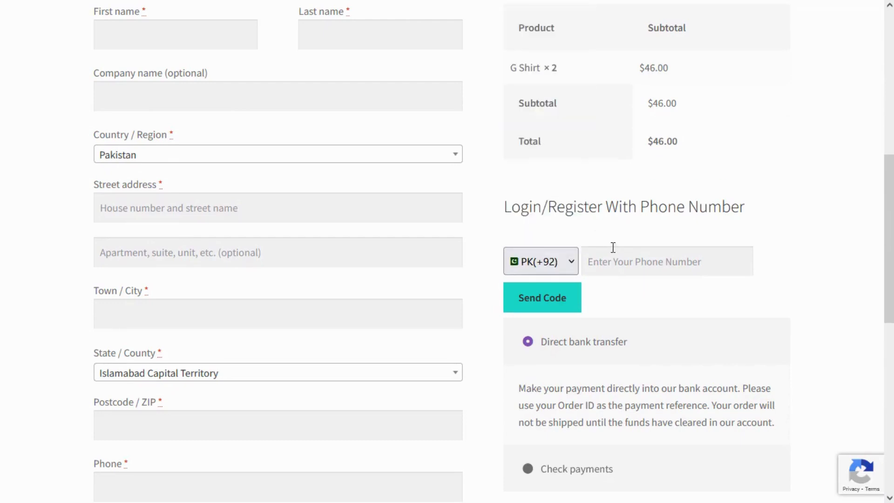
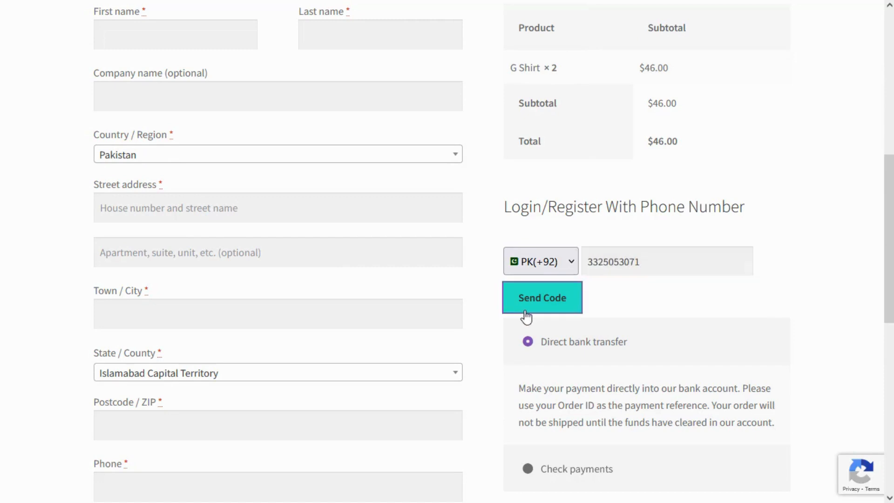
pyautogui.click(541, 297)
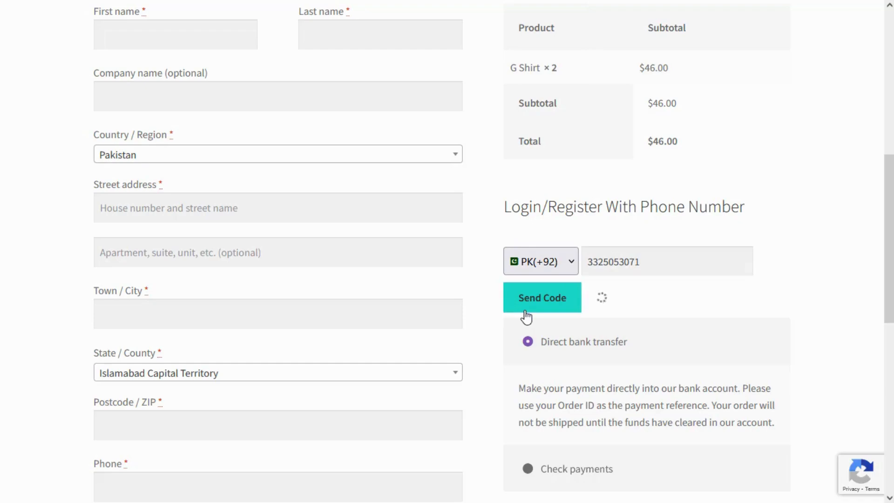
pyautogui.click(541, 297)
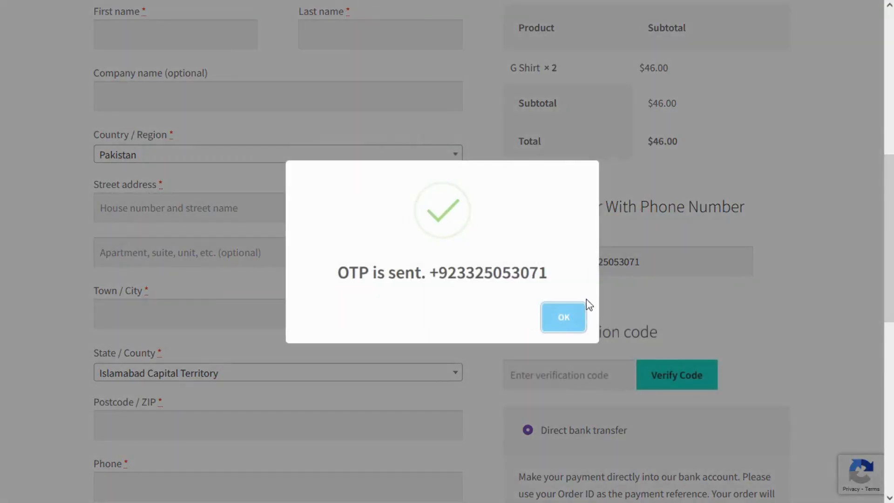
pyautogui.click(563, 317)
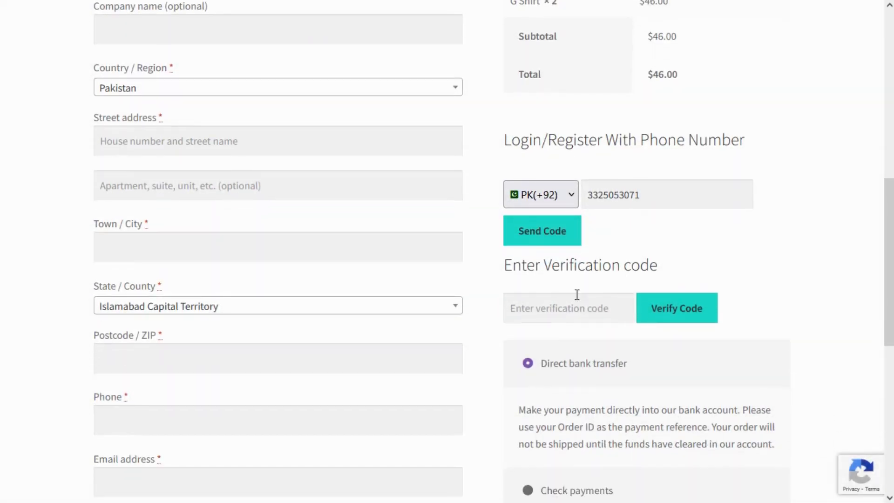
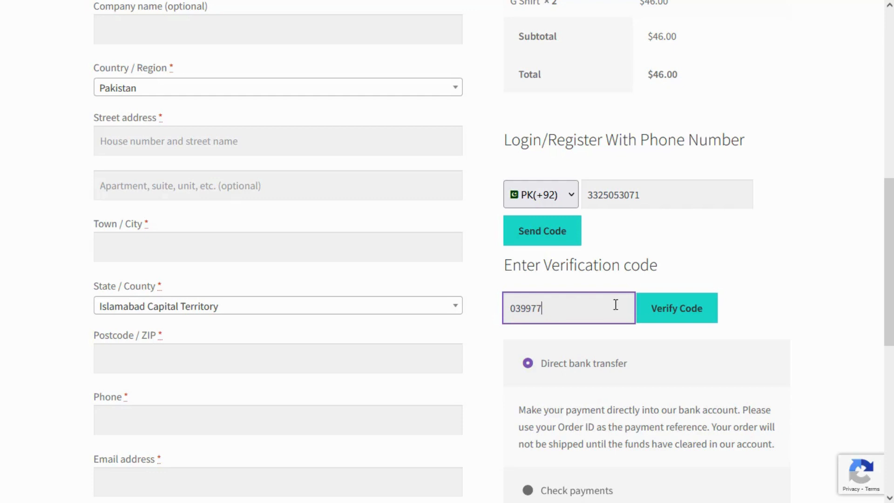
pyautogui.click(677, 308)
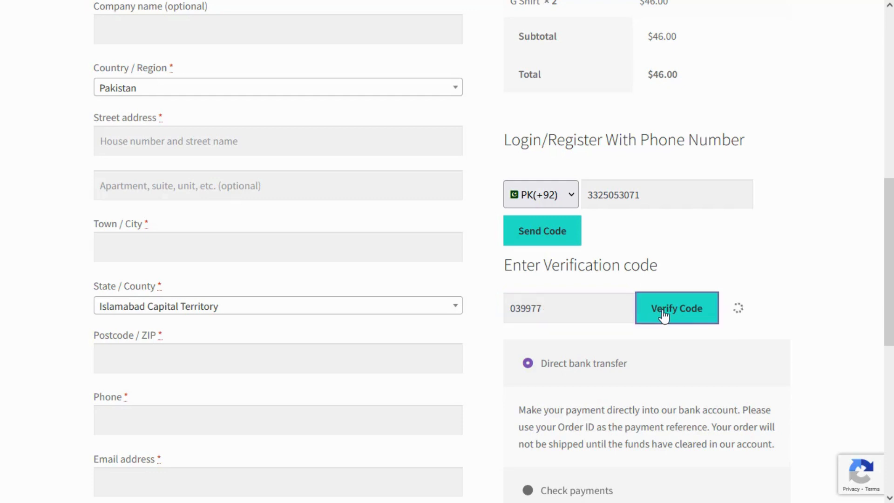
# Step: Close the Register New User popup and go to the My account dashboard
pyautogui.click(676, 308)
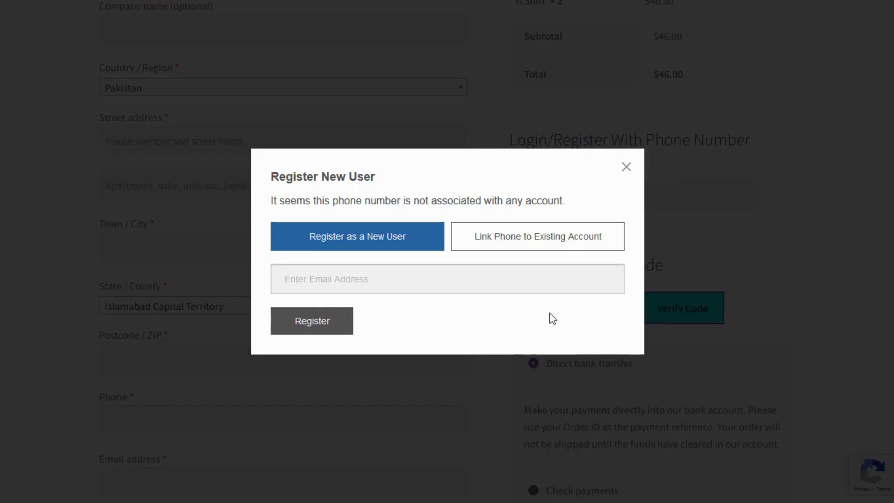
pyautogui.click(536, 236)
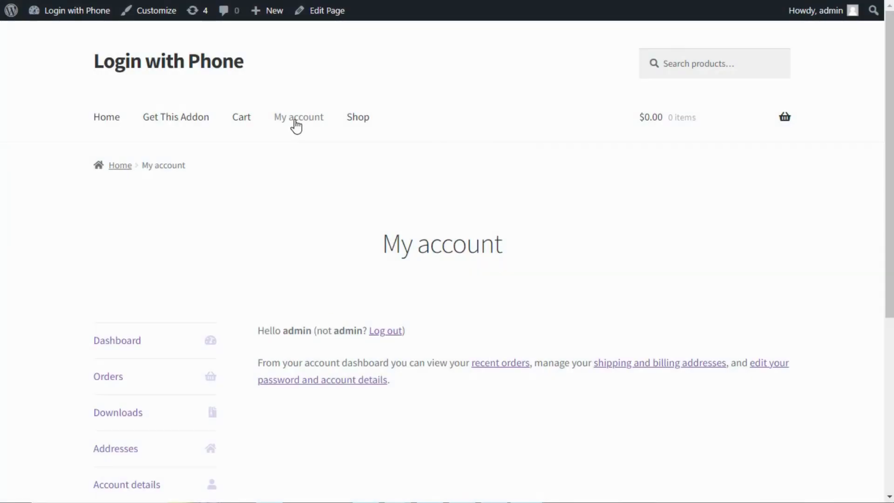
# Step: Open Account details and scroll to the Add Login Number option
pyautogui.scroll(-3)
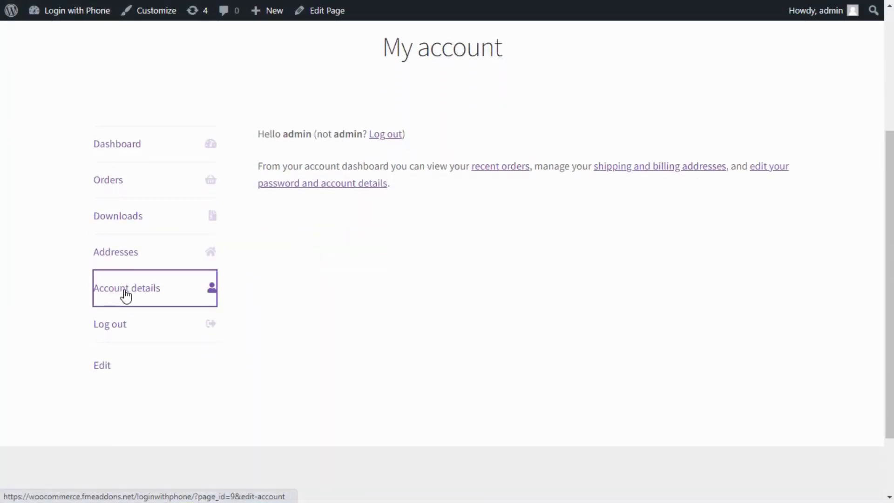
pyautogui.click(127, 288)
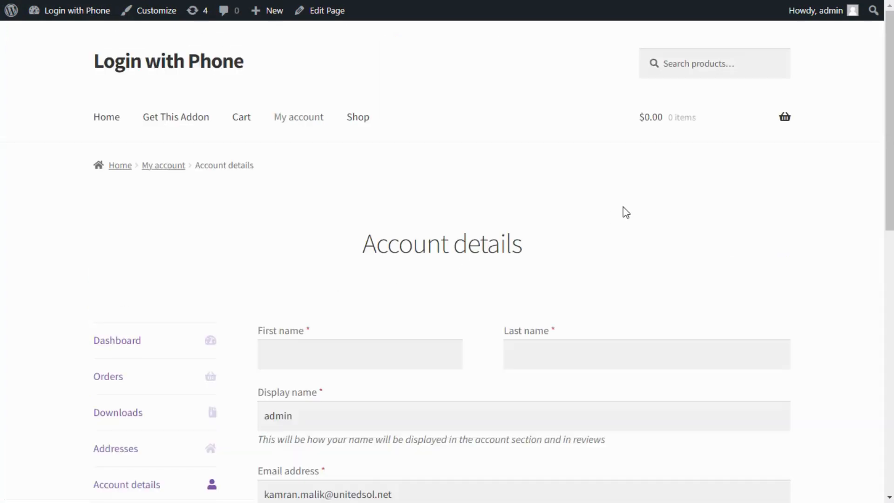
pyautogui.scroll(-3)
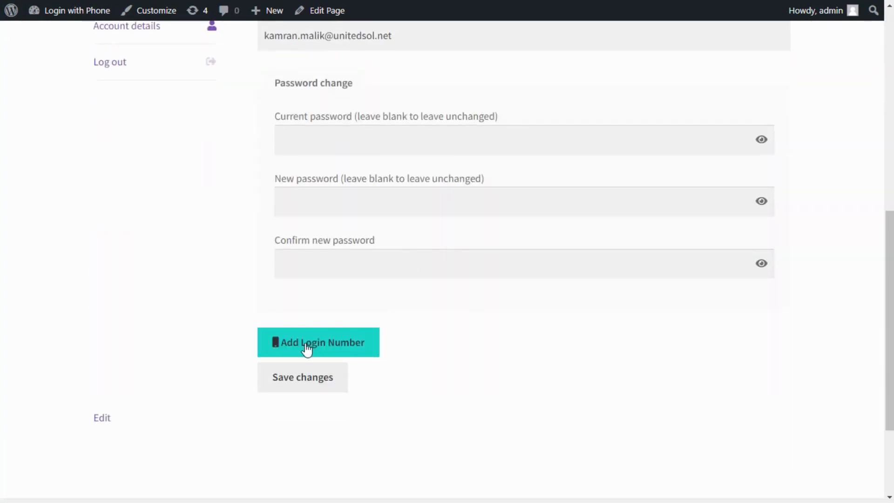
pyautogui.click(318, 342)
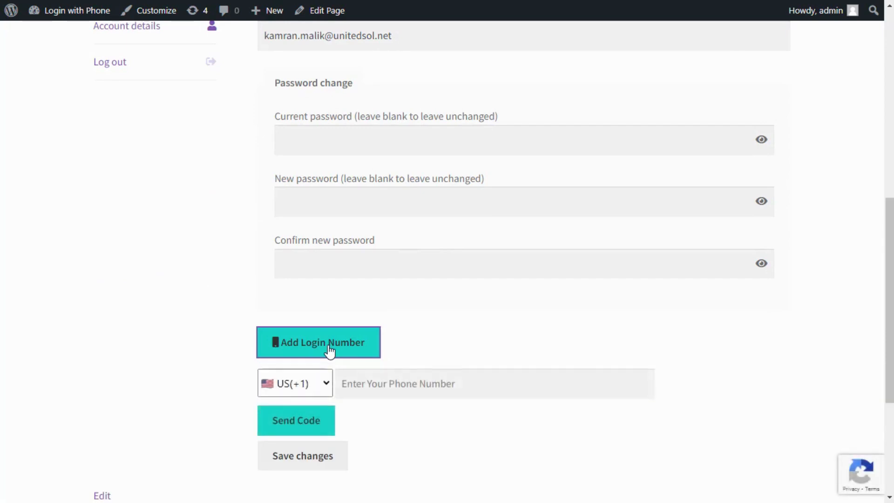
pyautogui.click(295, 384)
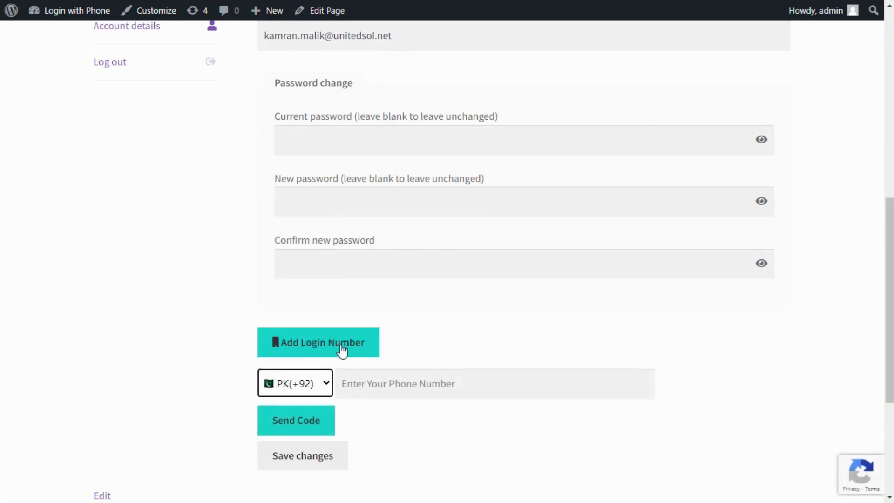
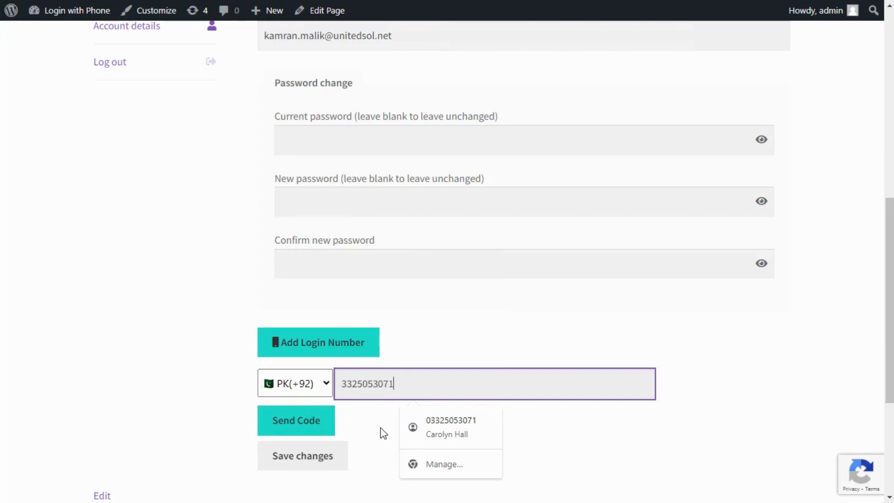
pyautogui.click(296, 419)
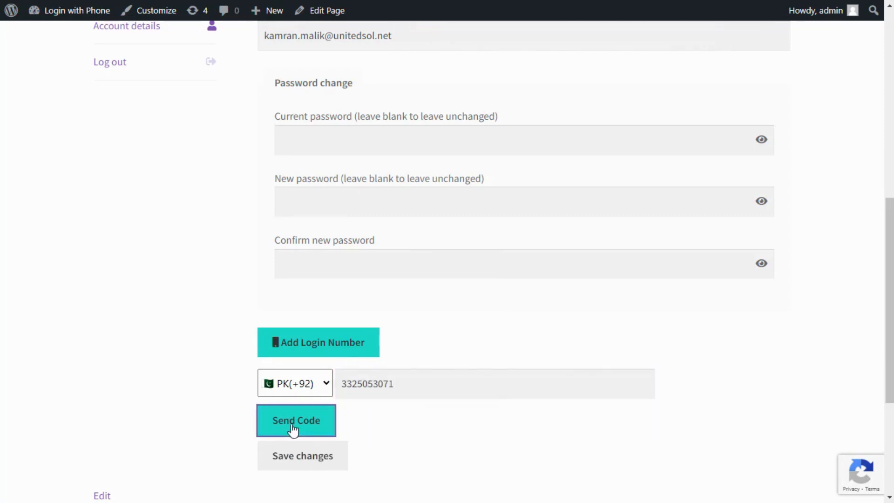
pyautogui.click(295, 420)
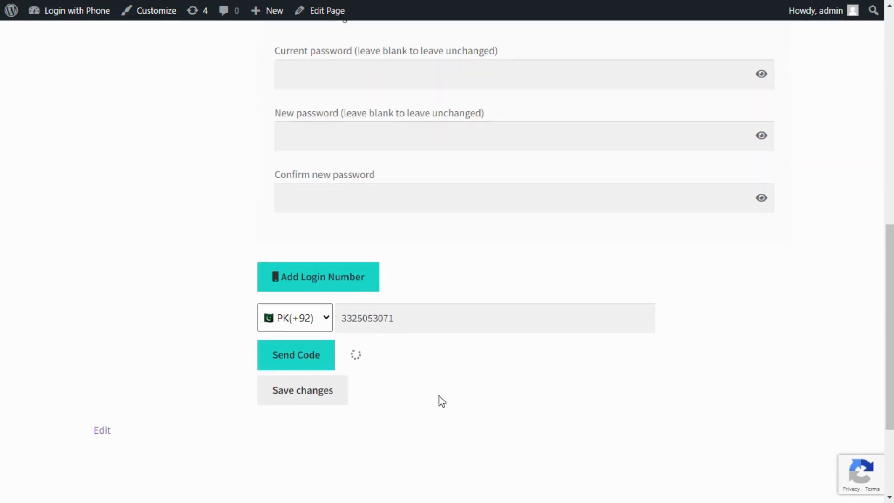
pyautogui.click(296, 354)
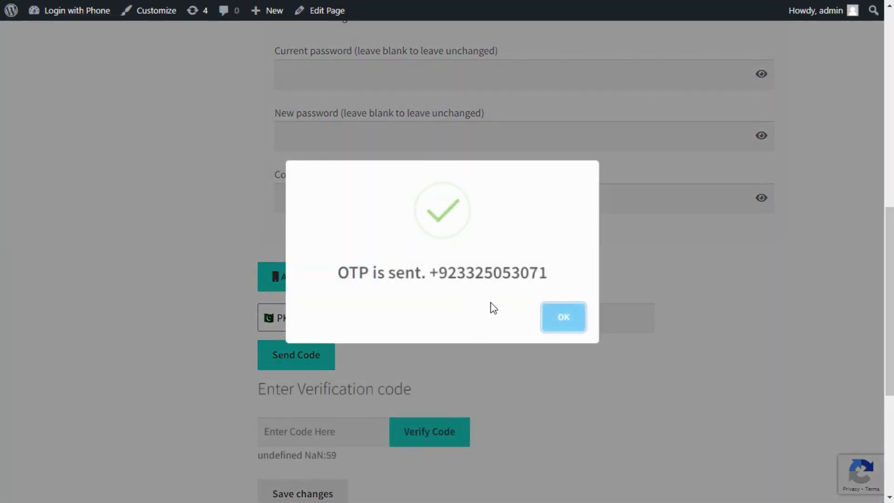
pyautogui.click(563, 317)
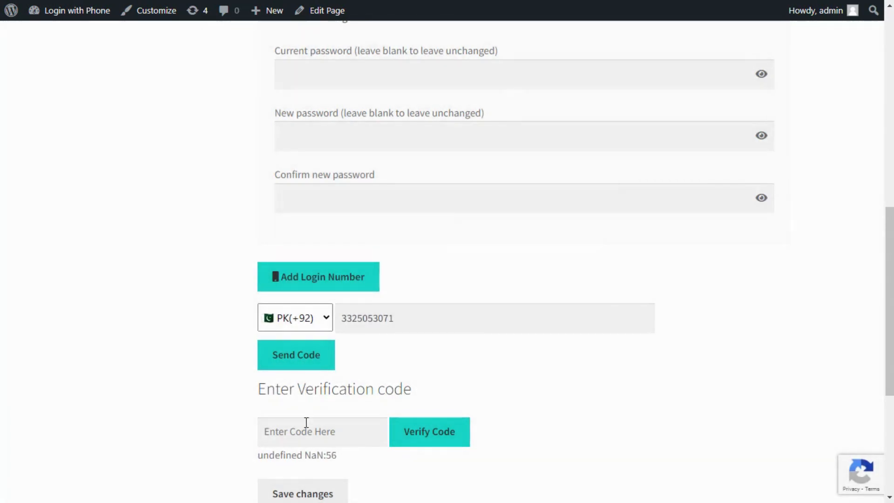
pyautogui.click(322, 432)
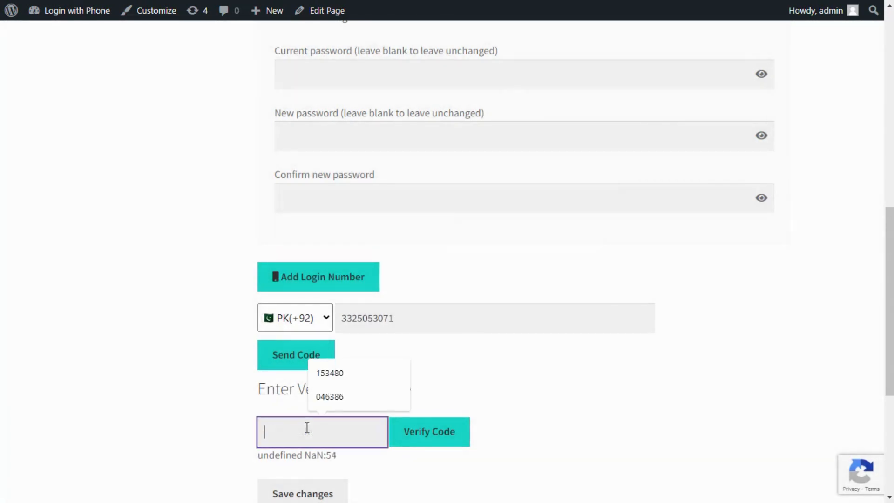
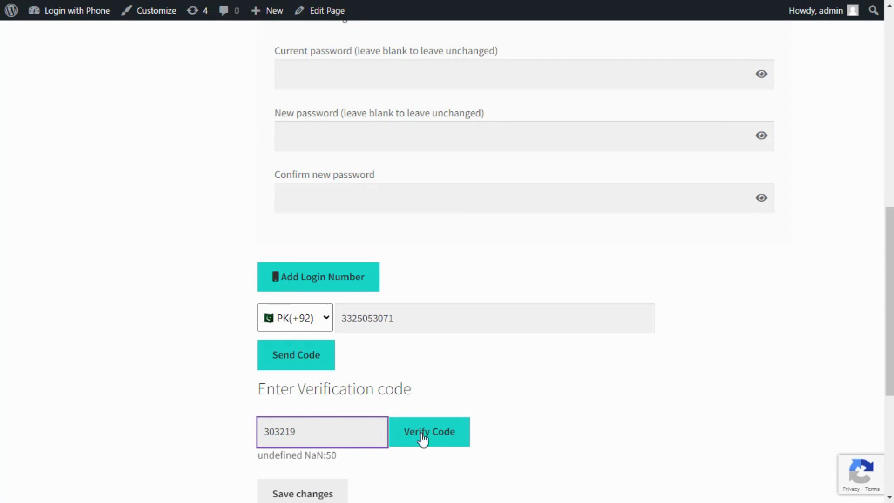
pyautogui.click(429, 431)
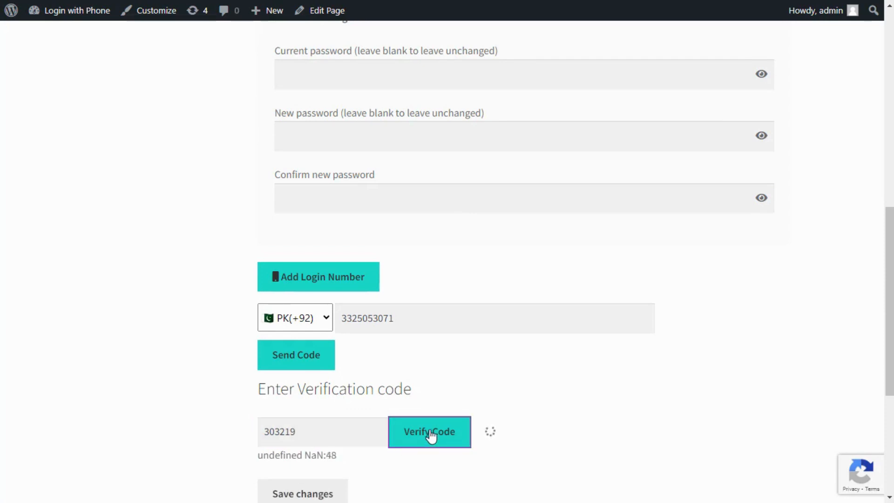
pyautogui.click(429, 431)
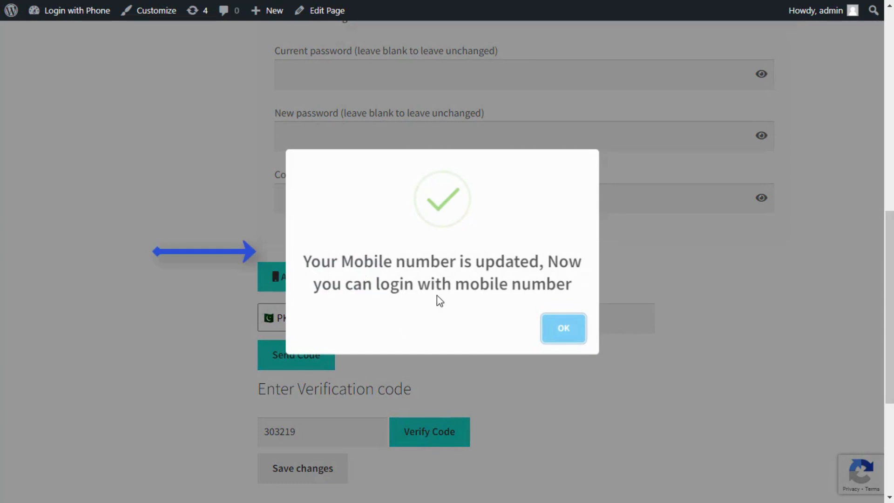
pyautogui.click(562, 328)
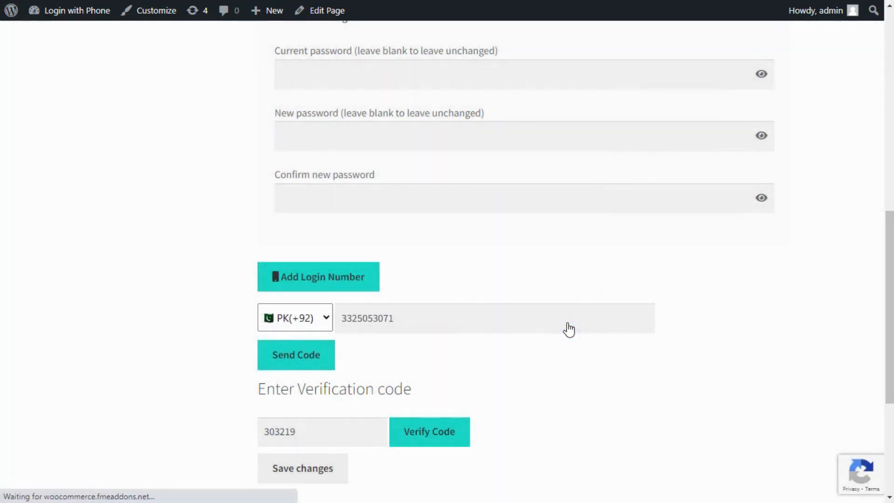
pyautogui.click(429, 431)
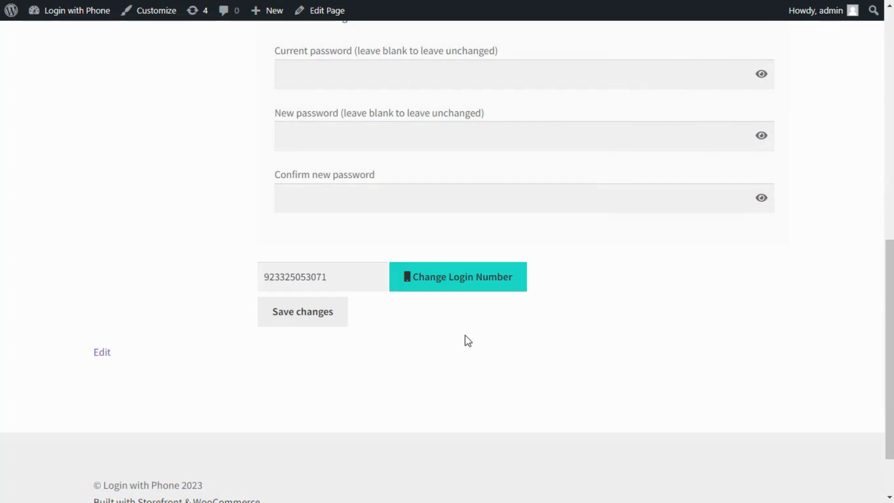
pyautogui.moveTo(454, 287)
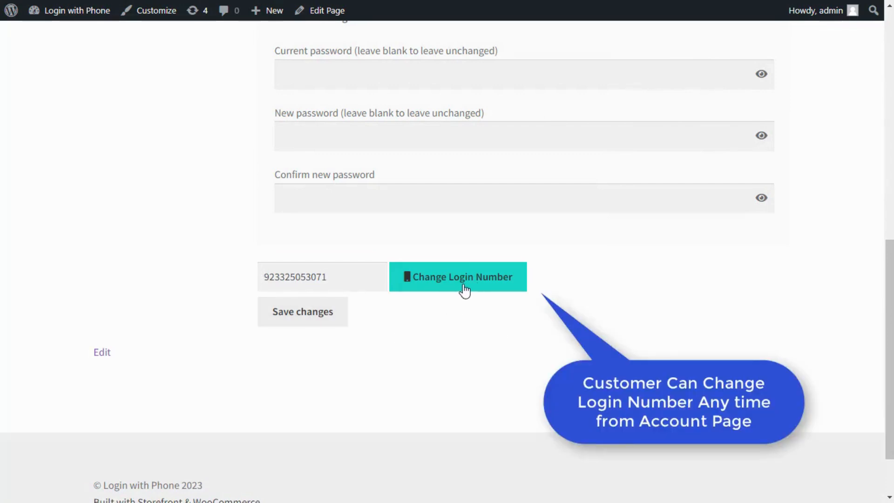
pyautogui.moveTo(635, 297)
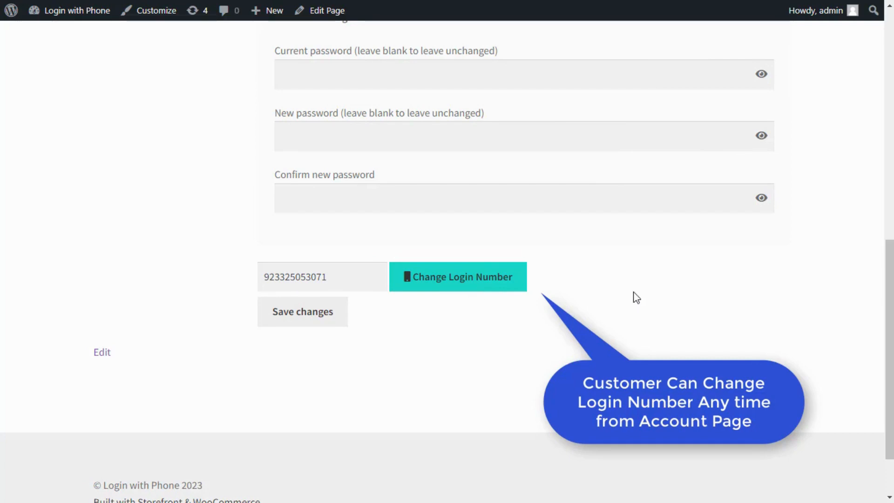